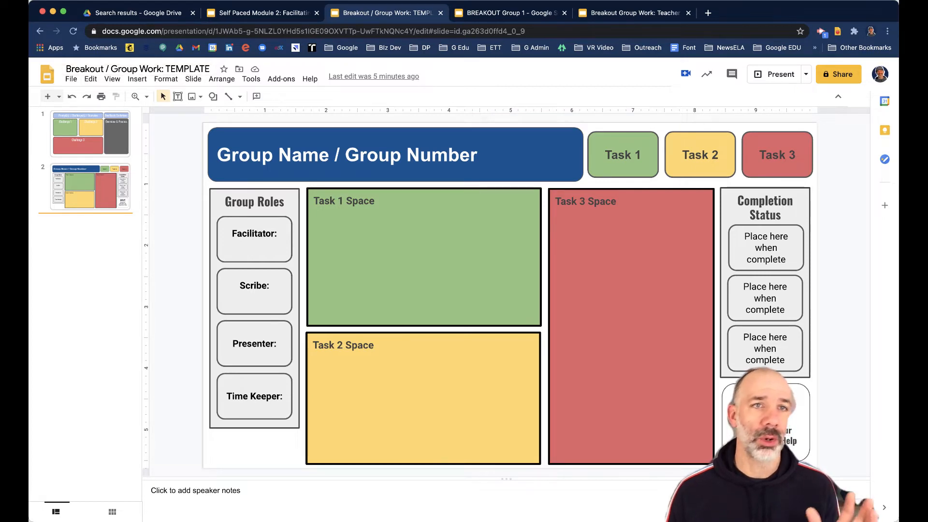
- Preview both template slides and Group 1's copy, then bring up the template's file options
left_click(90, 134)
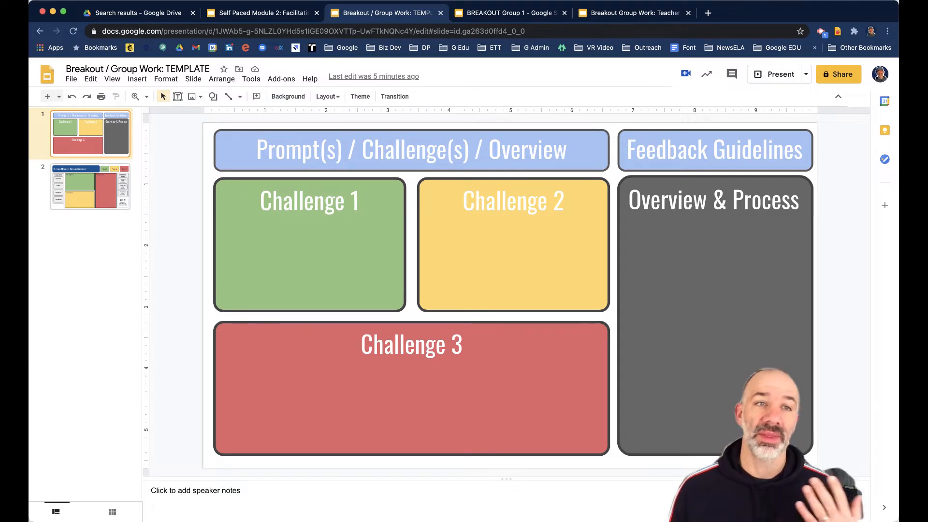
left_click(90, 187)
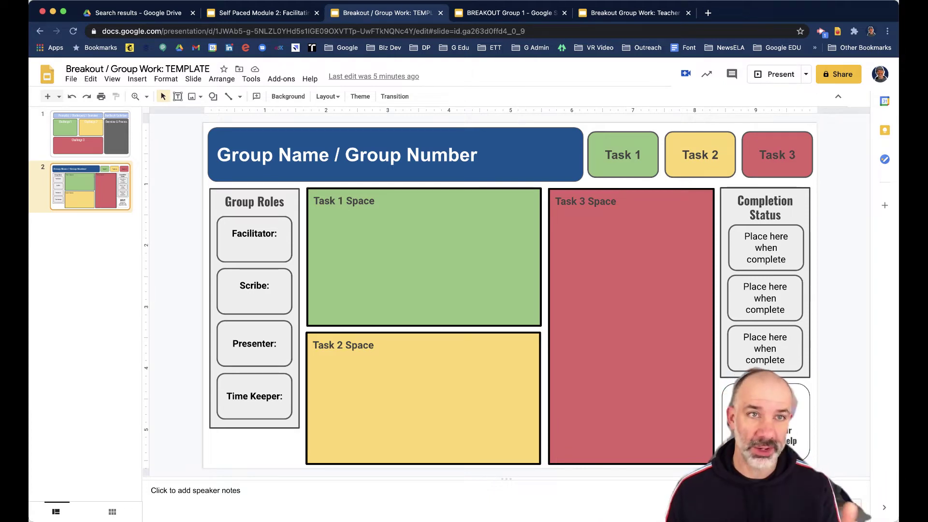
left_click(71, 79)
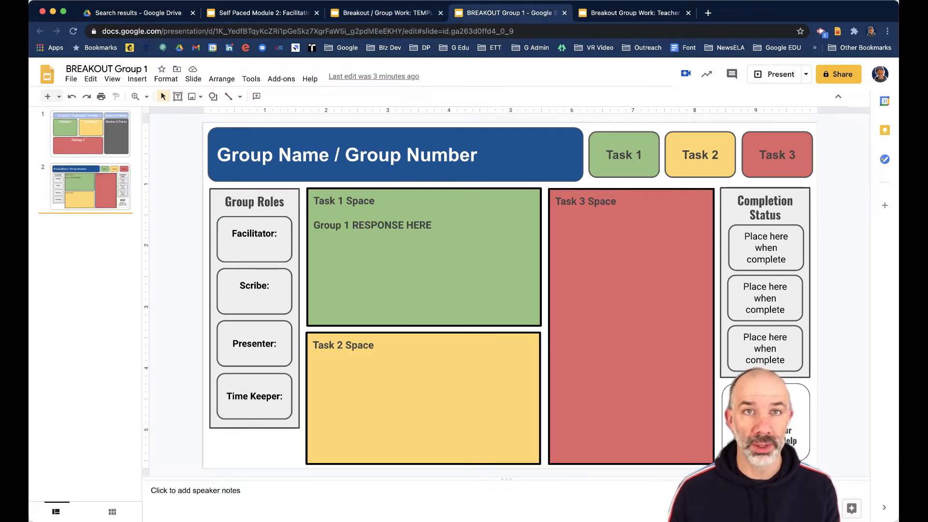
left_click(384, 12)
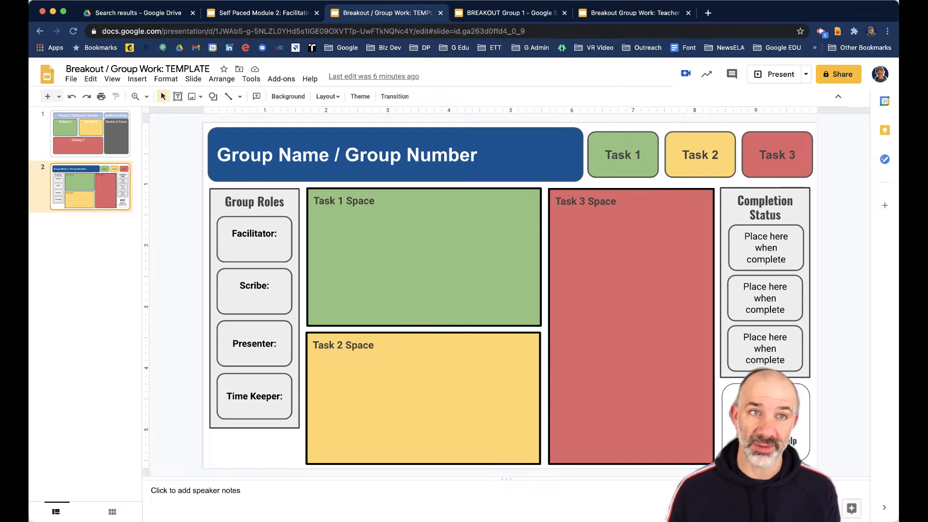
left_click(71, 78)
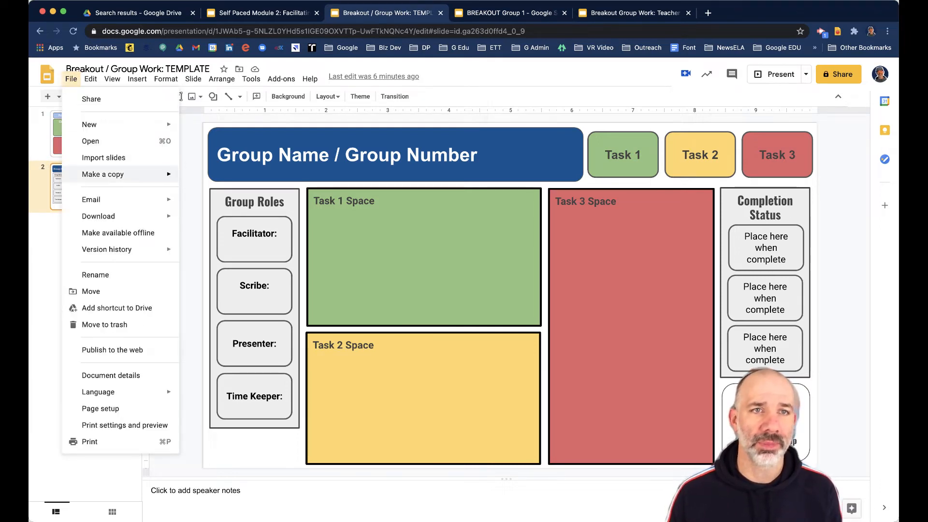
- Copy the entire template presentation as 'Breakout Group 2' and open the copy
left_click(102, 174)
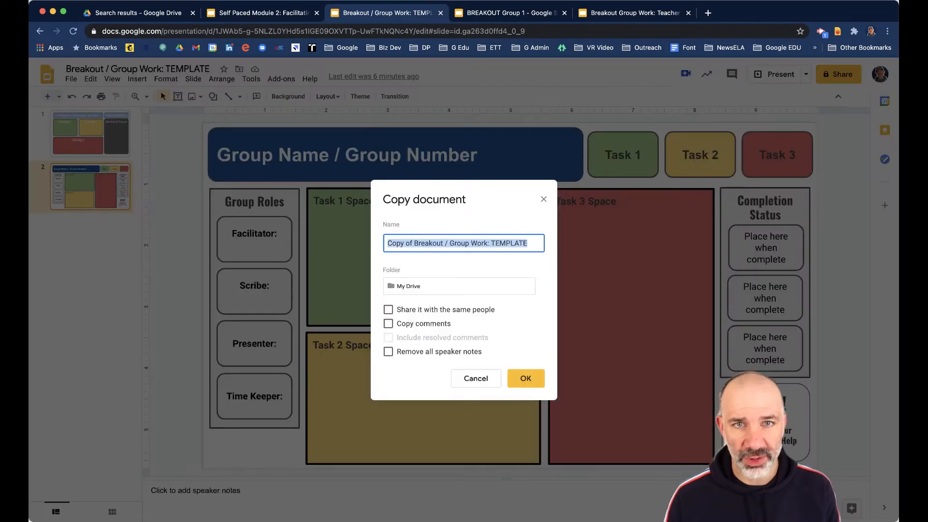
type("Breakout Group")
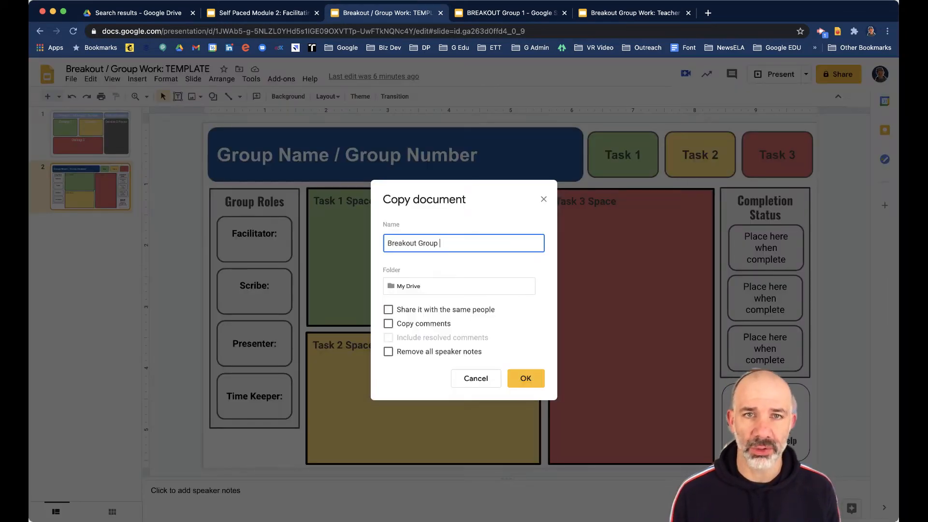
left_click(525, 378)
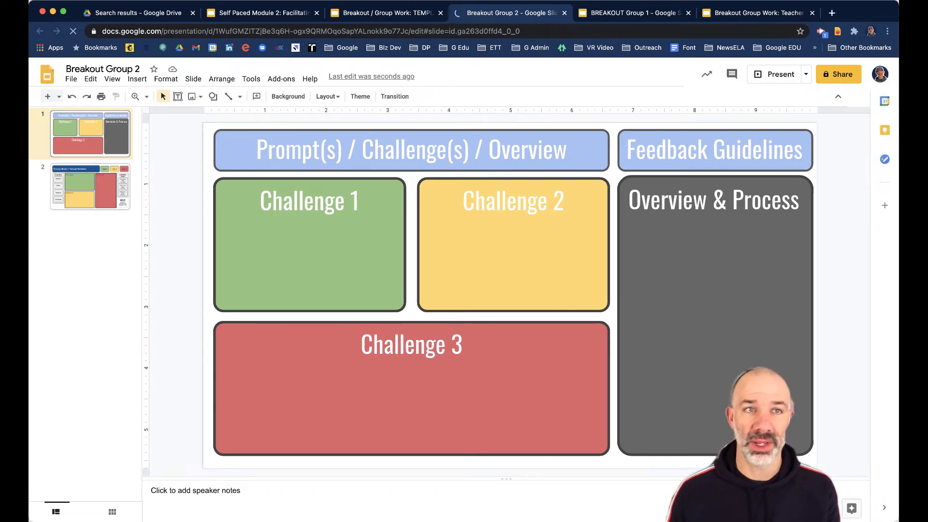
- Compare Breakout Group 2's workspace slide with the Teacher View and Group 1 presentations
left_click(90, 187)
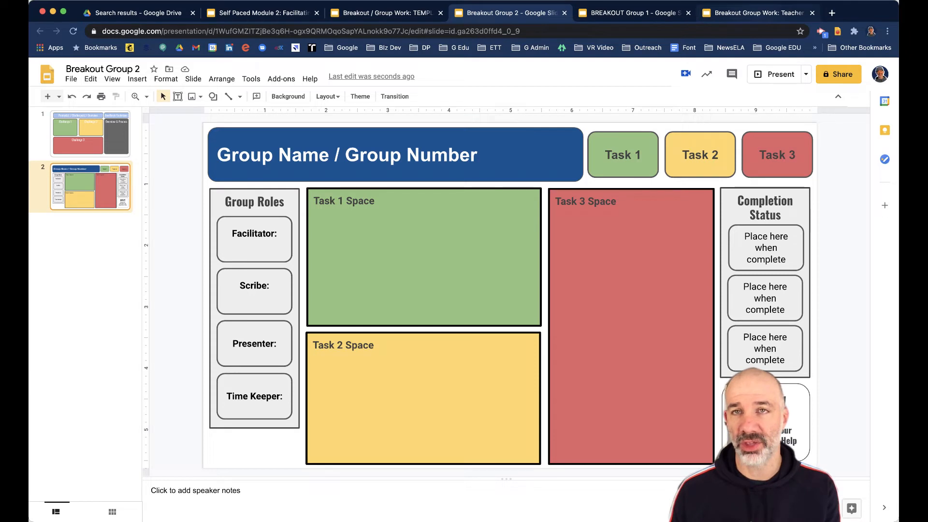
left_click(756, 12)
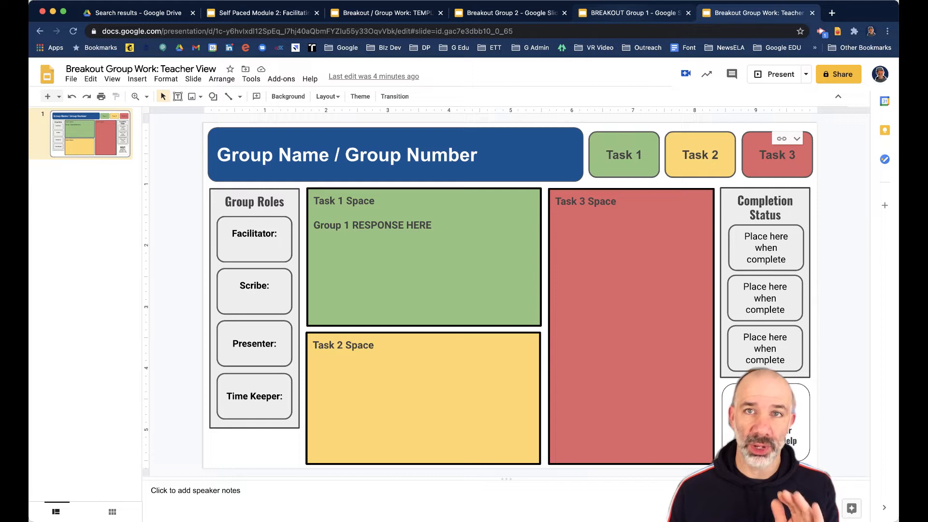
left_click(630, 12)
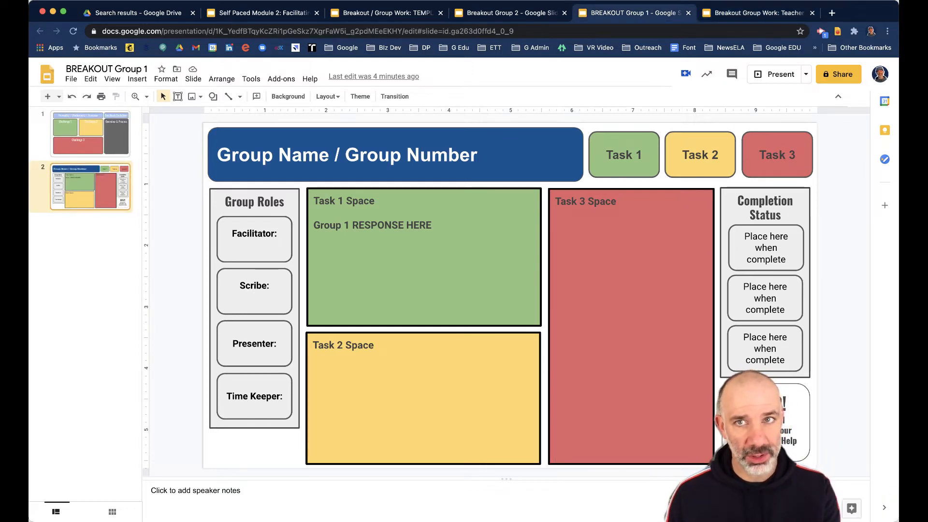
left_click(757, 13)
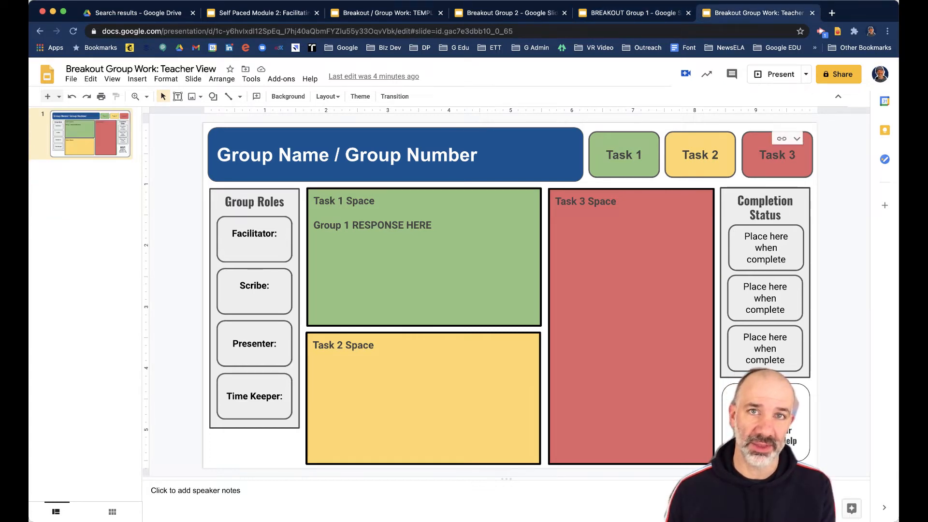
left_click(509, 13)
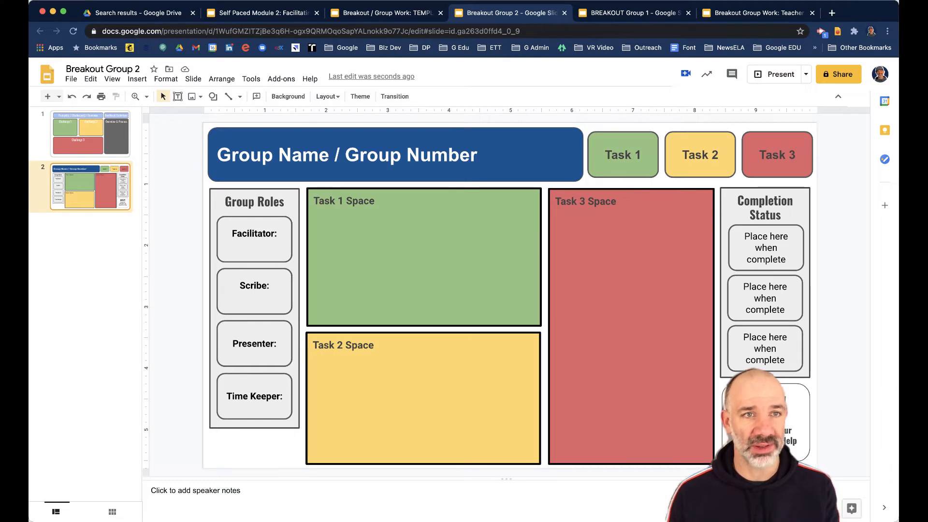
left_click(757, 13)
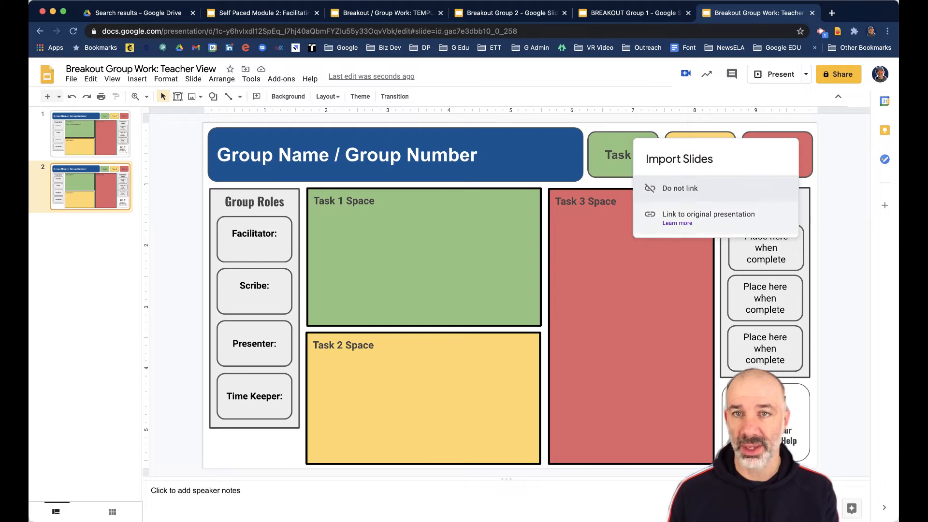
- Keep the pasted Group 2 slide linked to its original, check the grid, and reopen slide 1
left_click(680, 188)
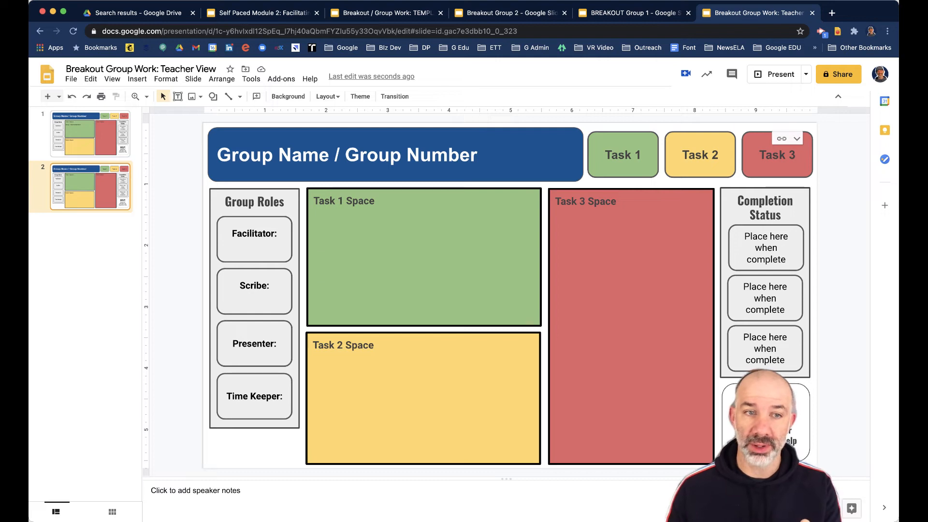
left_click(112, 512)
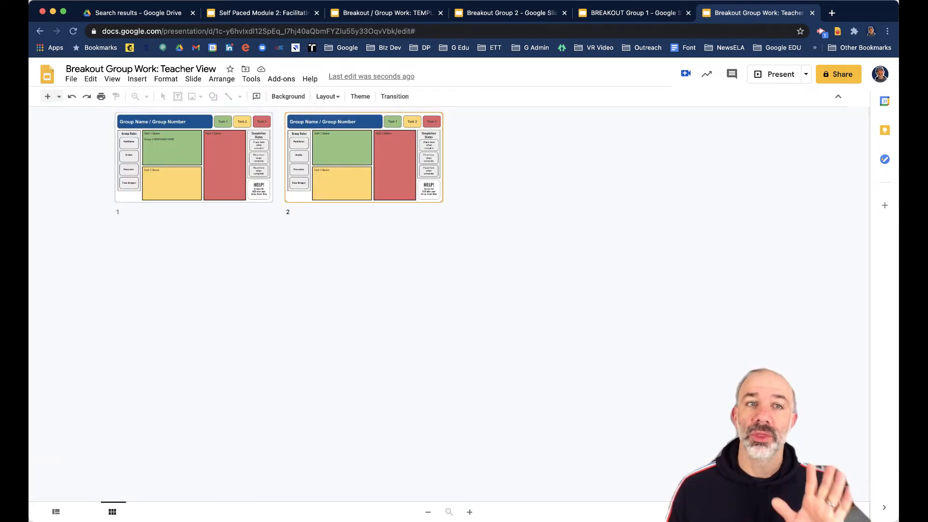
left_click(193, 158)
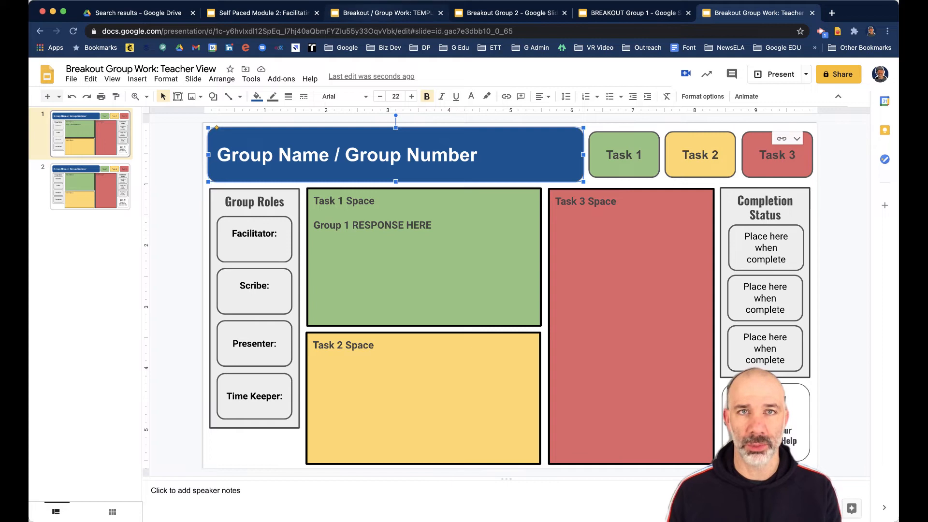
- Duplicate the whole template presentation under the name 'Breakout Group 3'
left_click(384, 13)
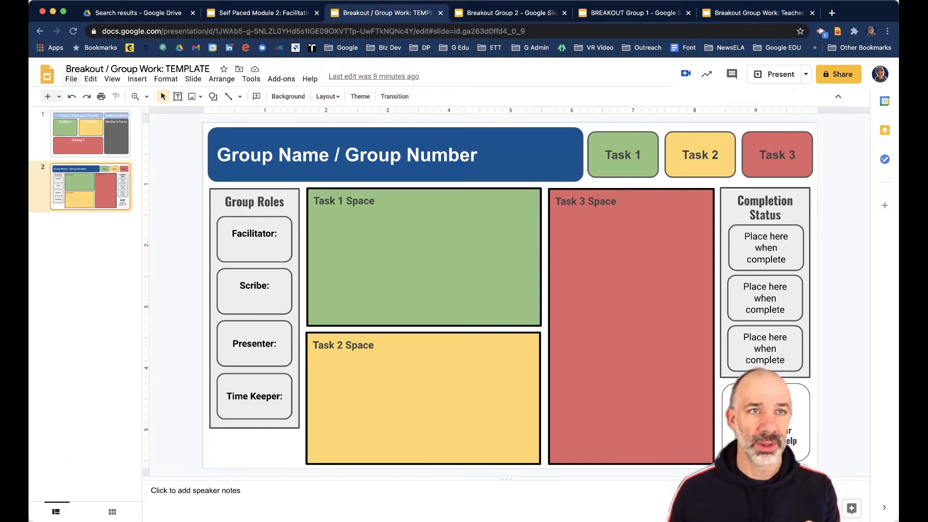
left_click(70, 79)
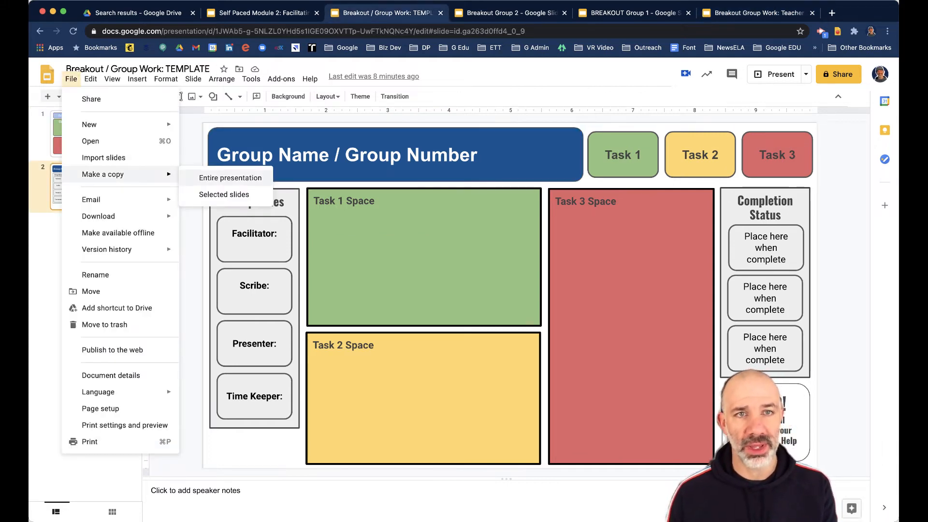
left_click(230, 177)
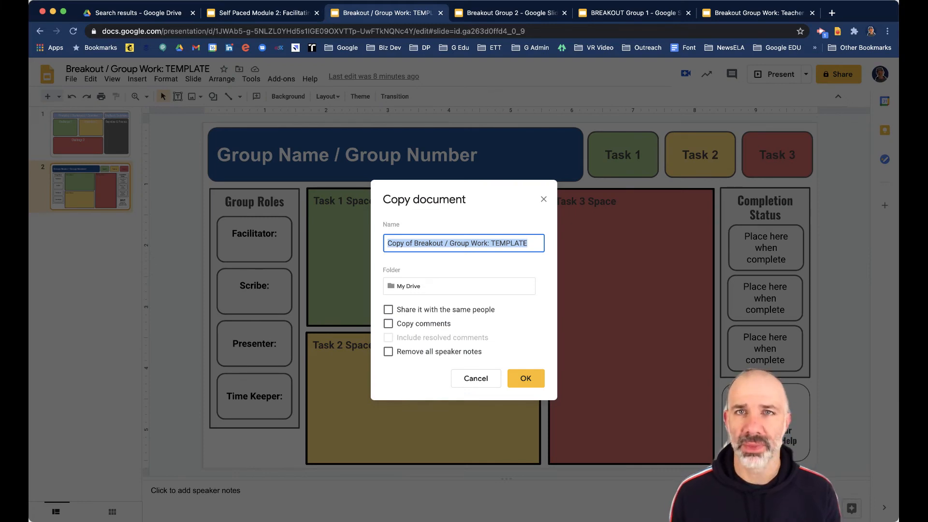
type("Breakout Group")
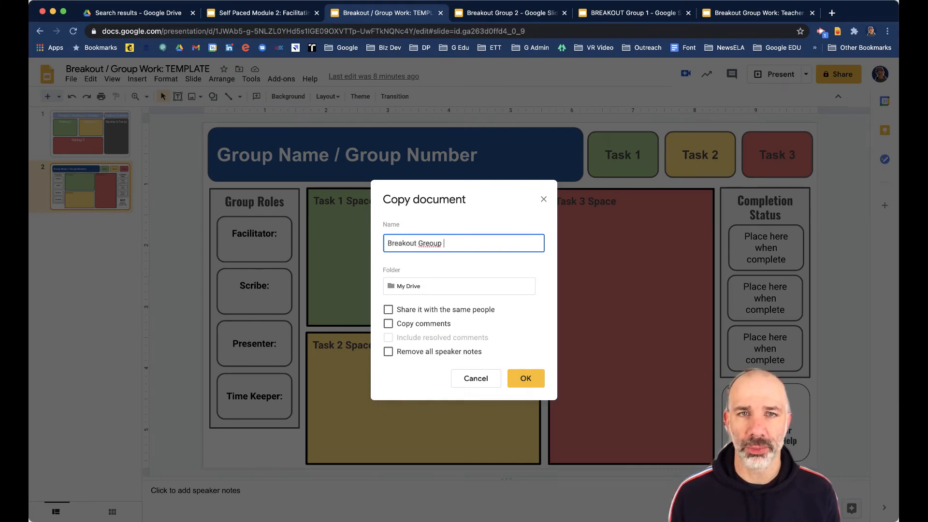
type("Grr")
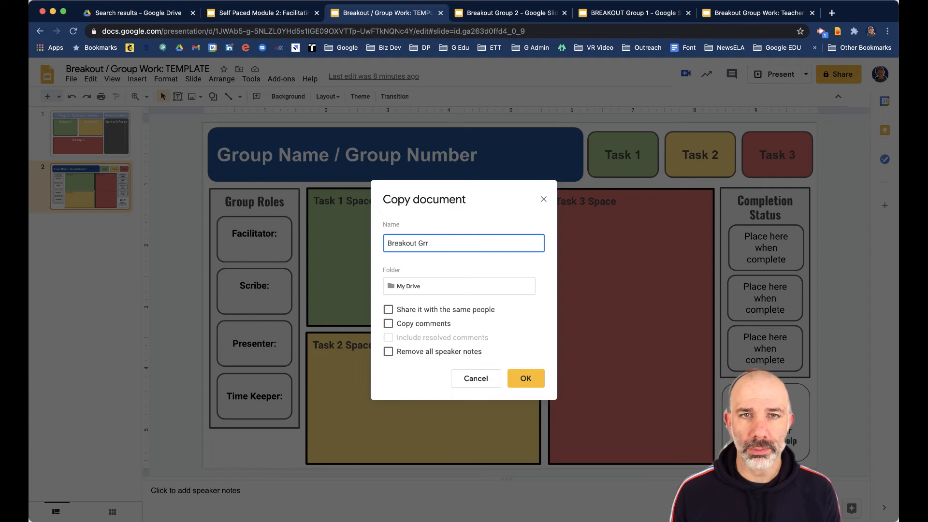
type("oup")
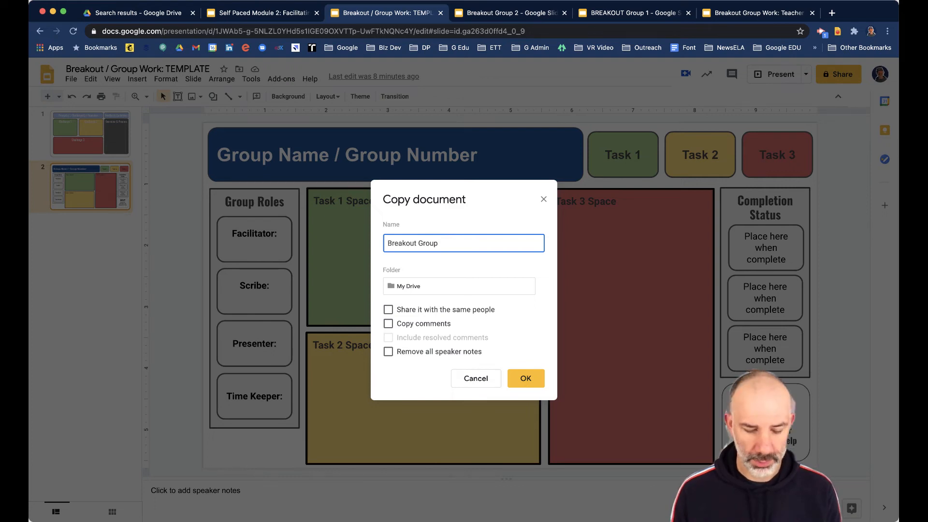
left_click(525, 378)
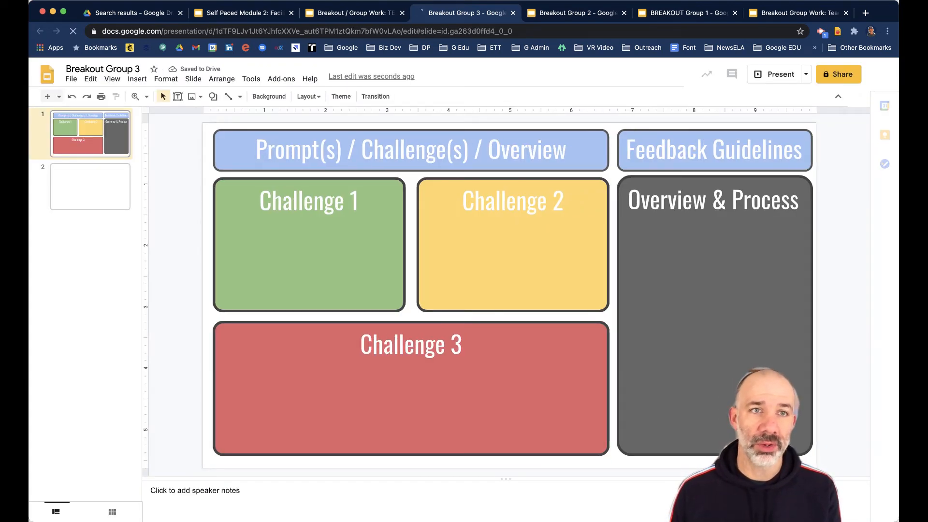
- Link the third pasted slide in Teacher View to its original, then go to Group 1
left_click(90, 186)
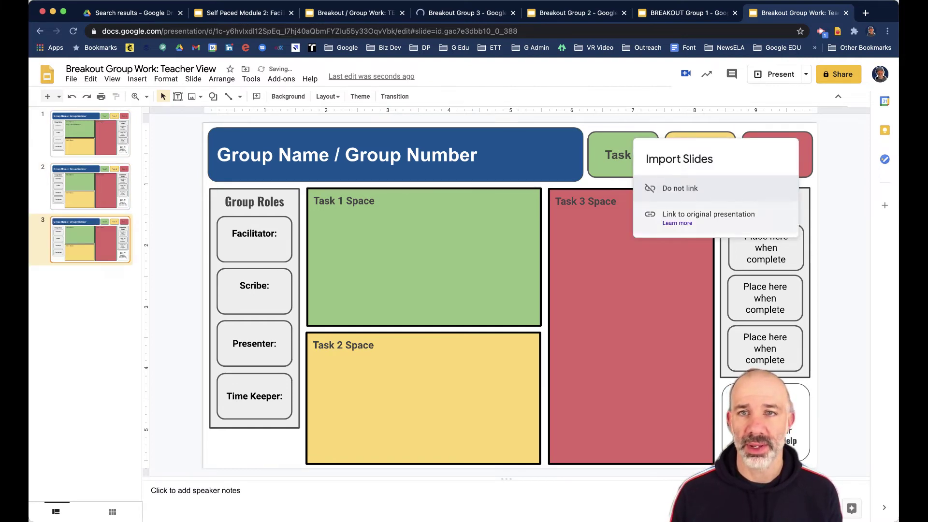
left_click(679, 188)
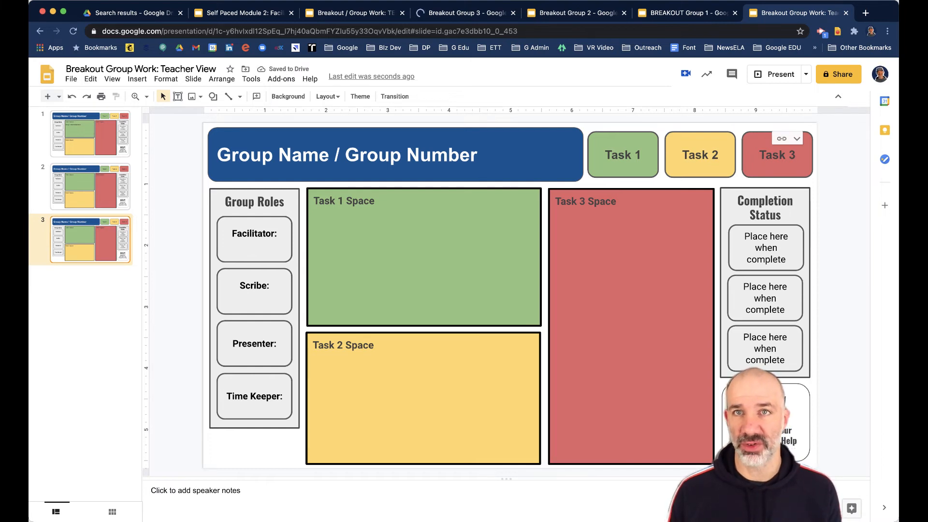
left_click(685, 13)
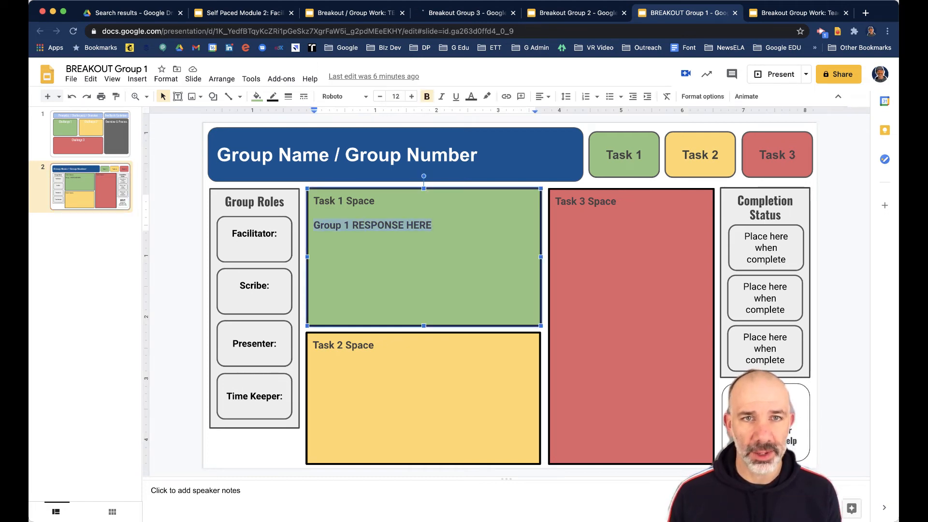
- Enter 'HERE is our reply / response.' in Task 1 Space, mark Task 1 complete, view Teacher View
type("HERE is our rep")
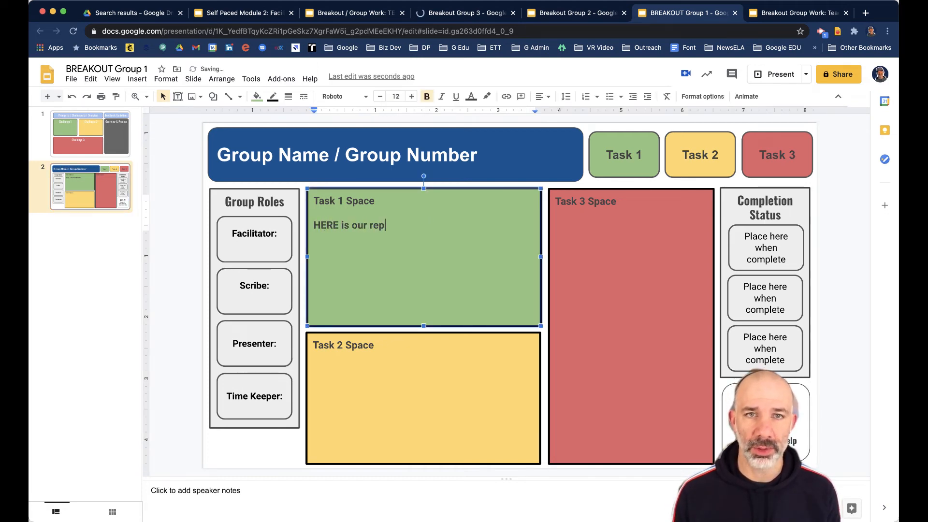
type("ly / response.")
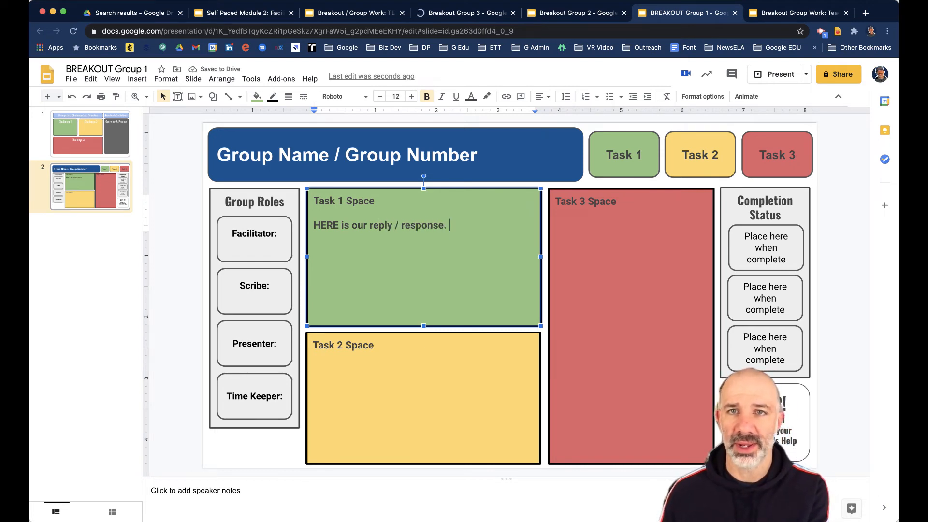
left_click(623, 155)
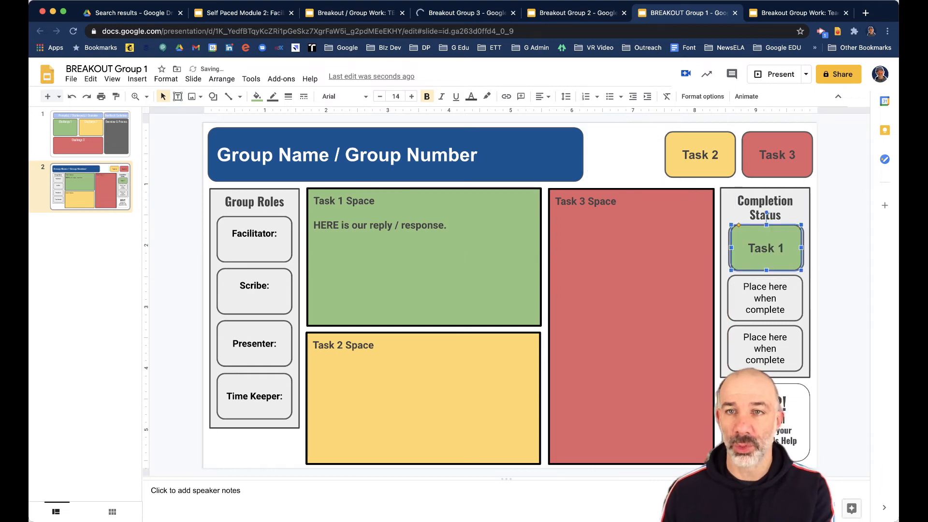
left_click(798, 12)
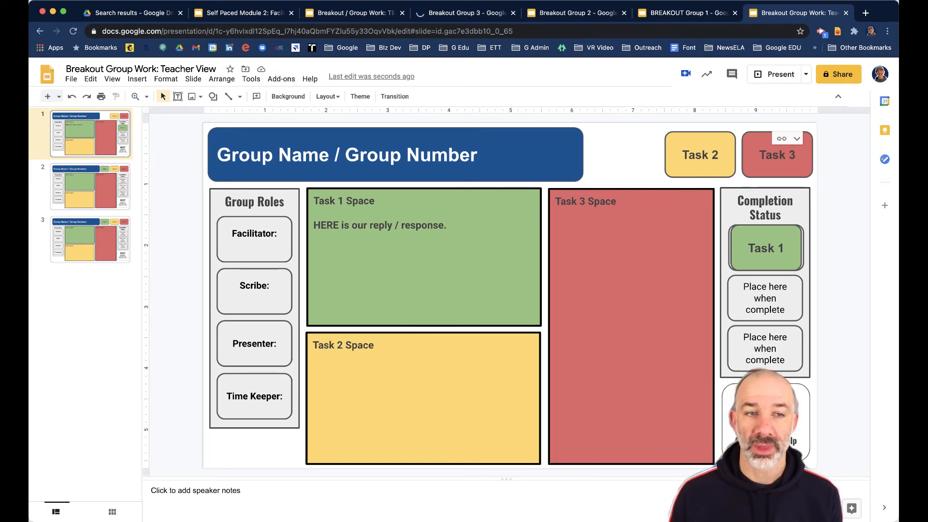
- Show Teacher View's slide grid, then switch to the Breakout Group 2 presentation
left_click(112, 511)
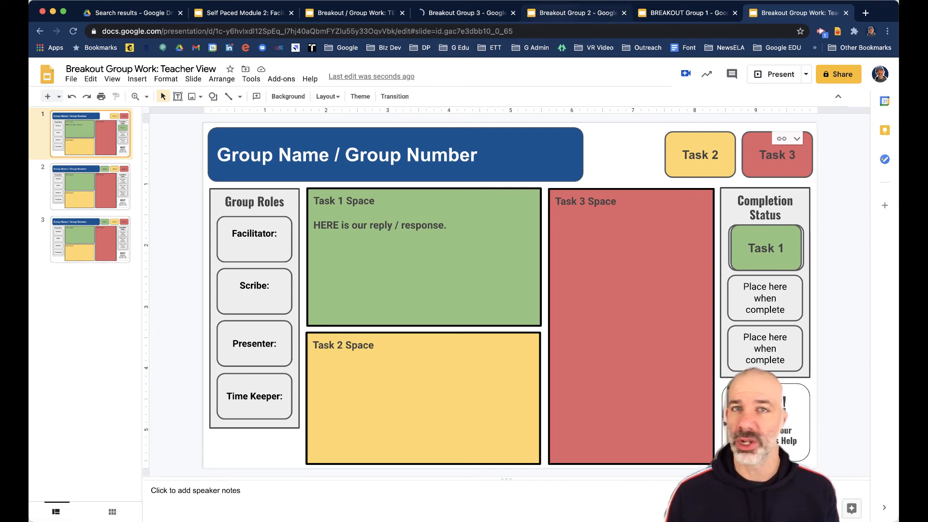
left_click(573, 12)
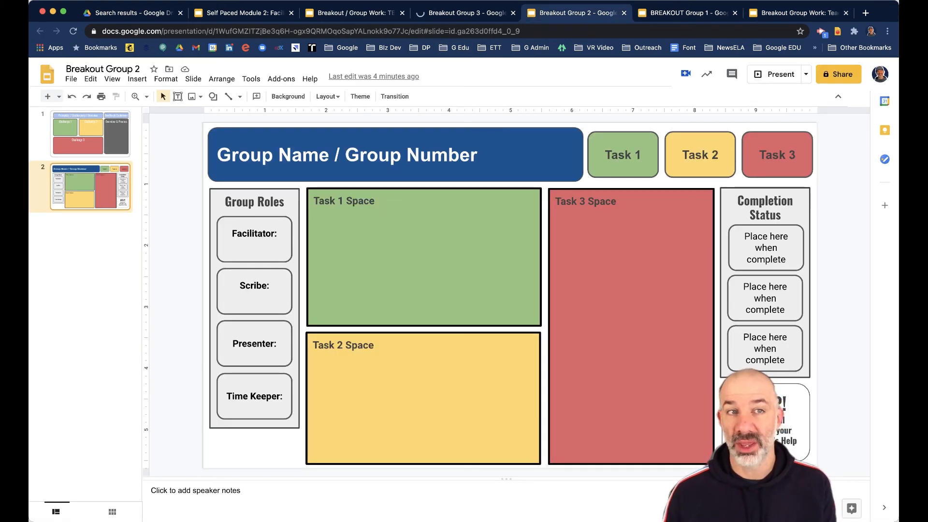
- Write 'Group 2 Reply...' in Task 1 Space, move Task 1 to Completion Status, return to Teacher View
left_click(423, 258)
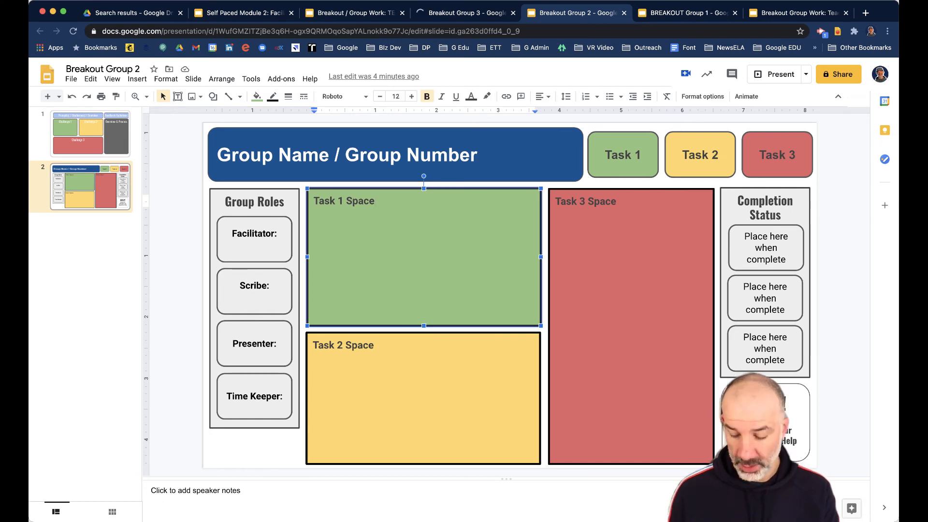
type("G")
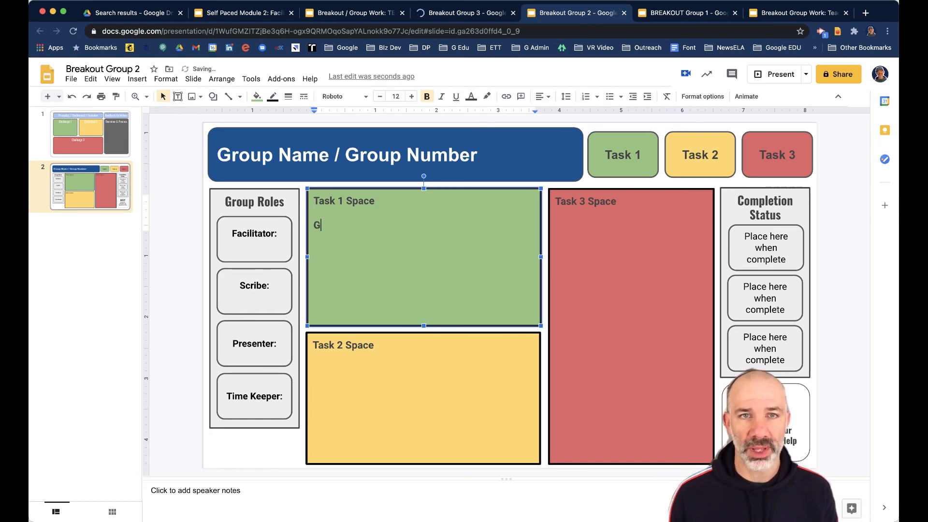
type("roup 2")
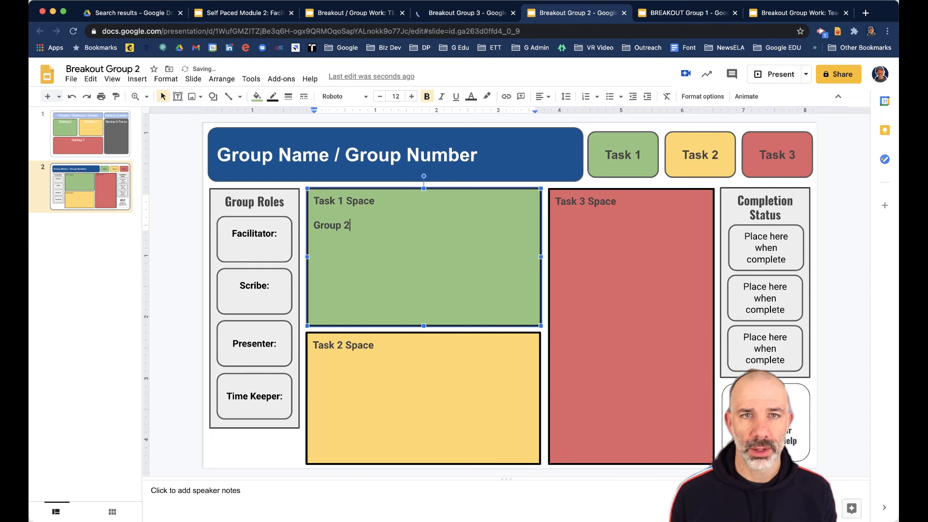
type("Reply...")
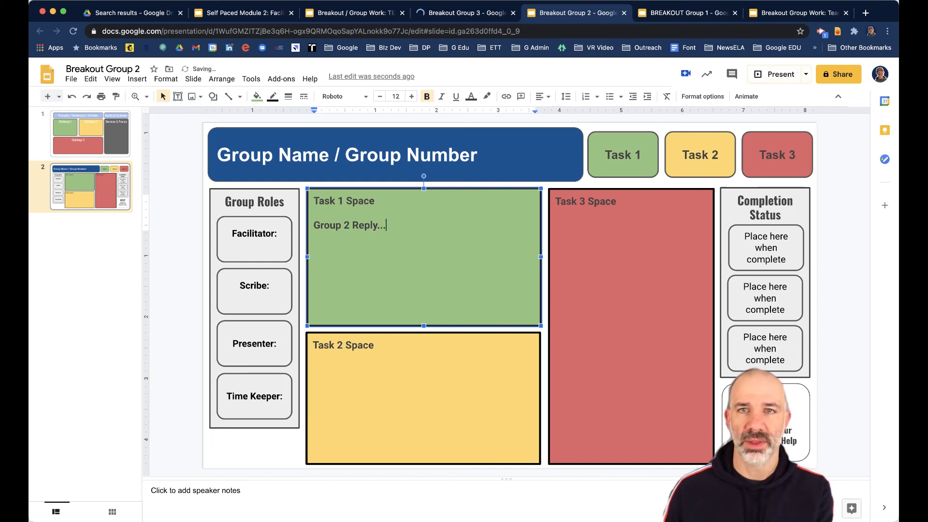
left_click(623, 155)
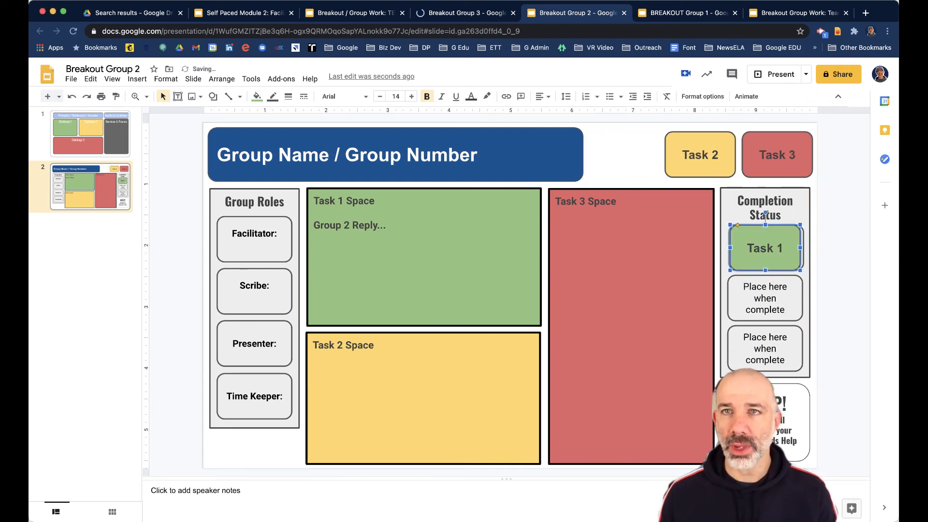
left_click(796, 12)
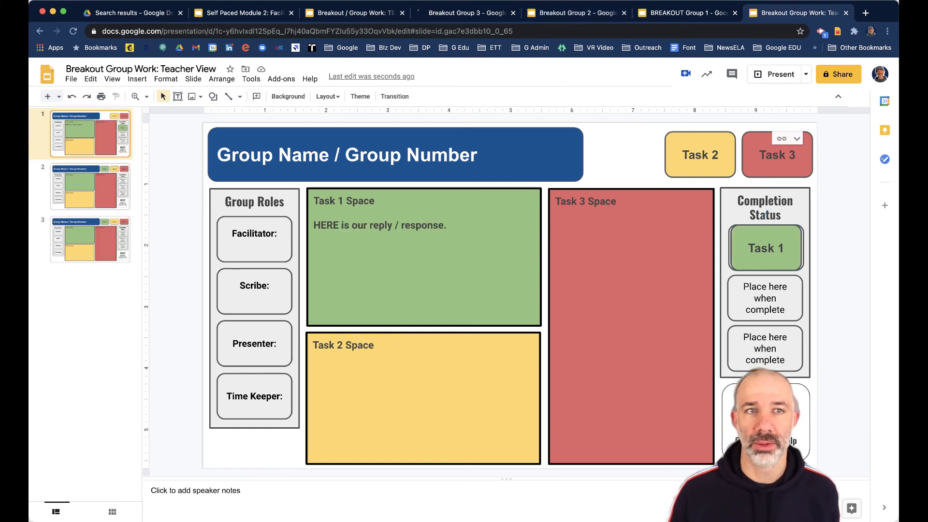
- Check Group 2's linked update on Teacher View slide 2, then reopen the template presentation
left_click(90, 187)
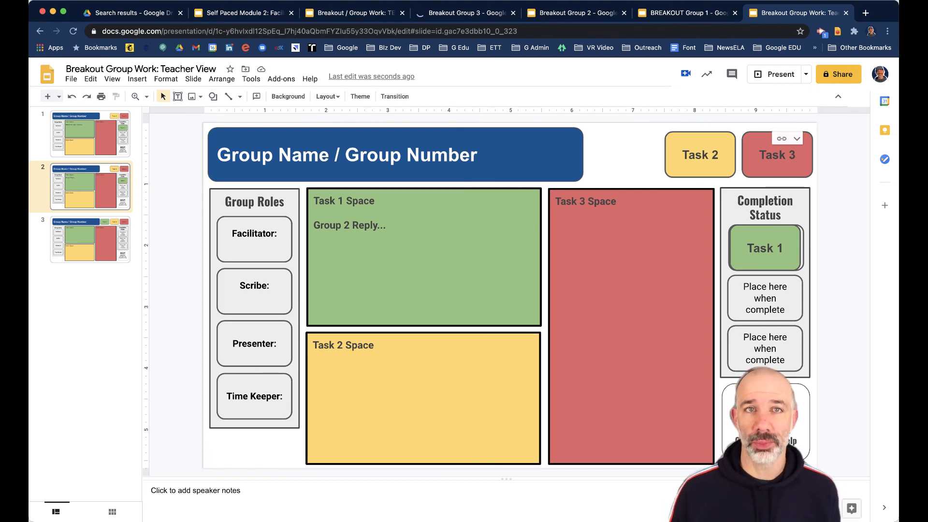
left_click(351, 13)
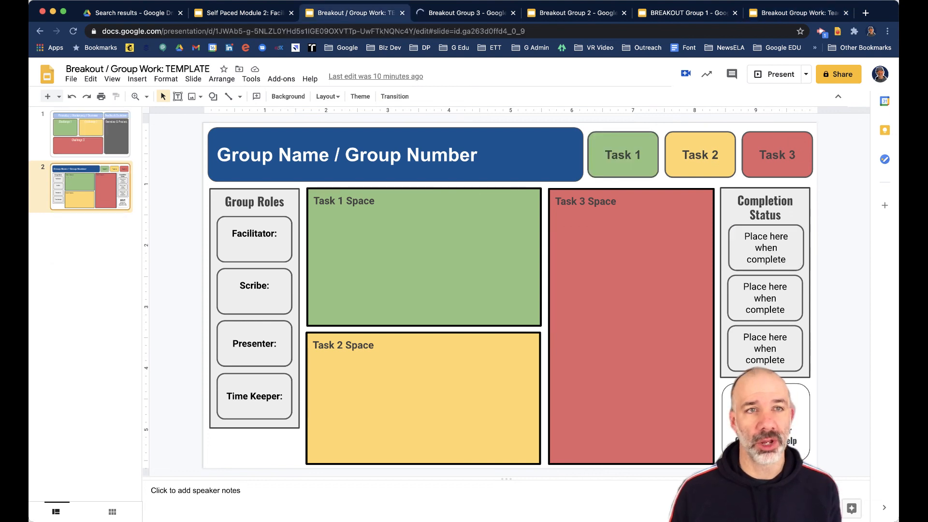